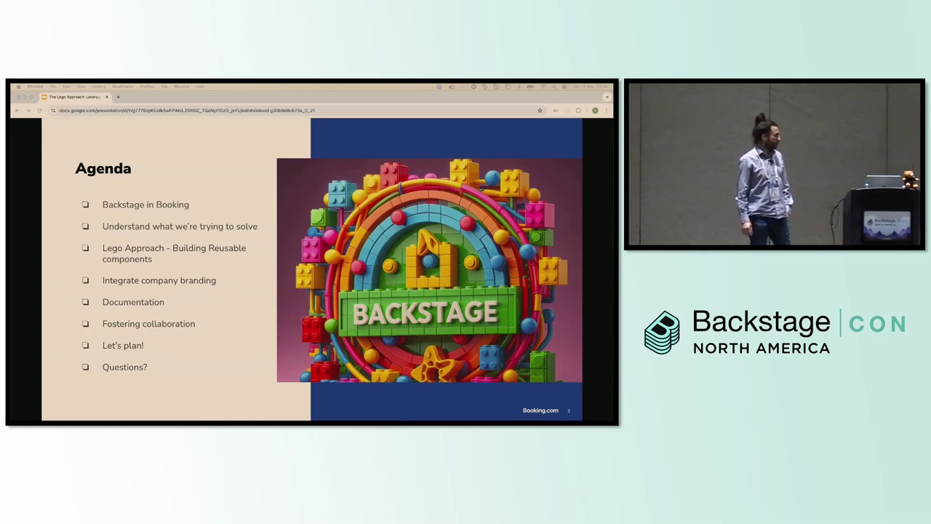
# Step: Advance past the agenda to the 'problems with disjointed Backstage instances' slide
pyautogui.press('right')
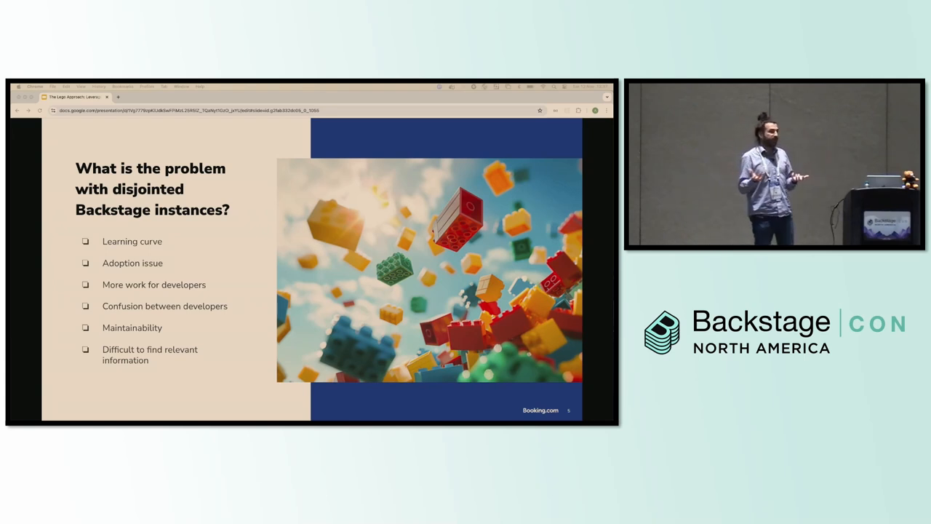
# Step: Advance past the productivity statistics quote to the Integrating Company Branding slide
pyautogui.press('right')
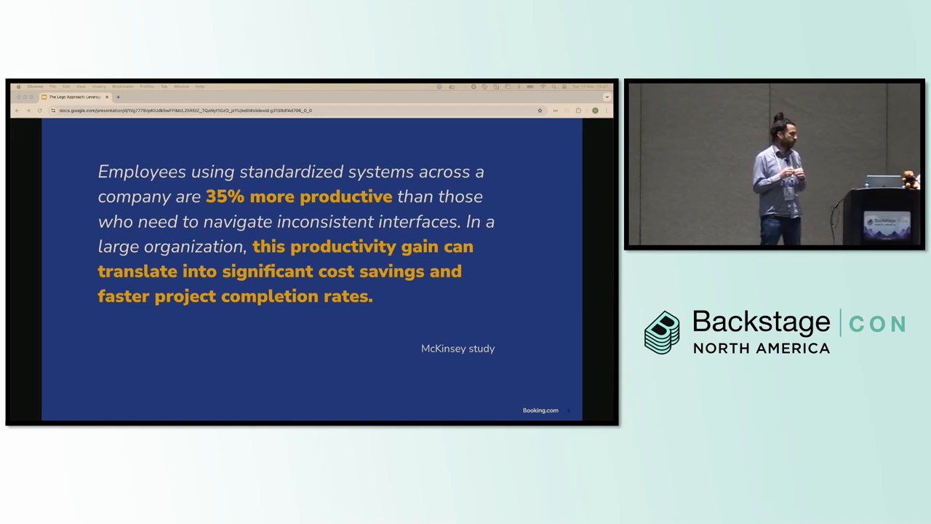
pyautogui.press('Right')
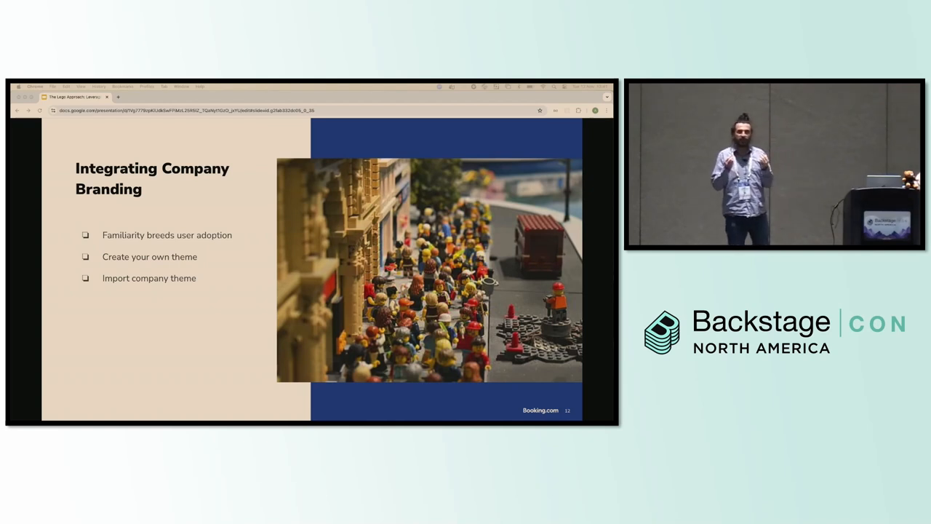
pyautogui.press('right')
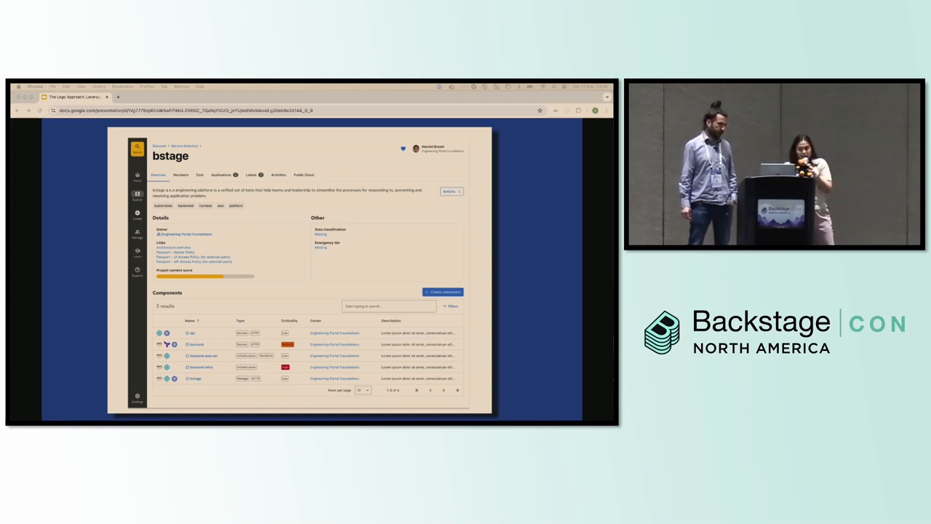
# Step: Advance to the slide with the themed bstage group page screenshot
pyautogui.press('right')
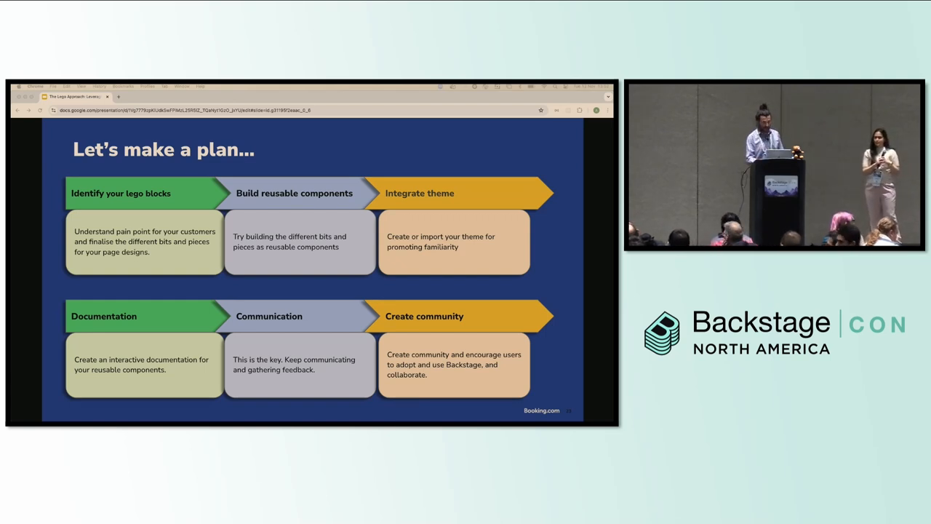
pyautogui.press('right')
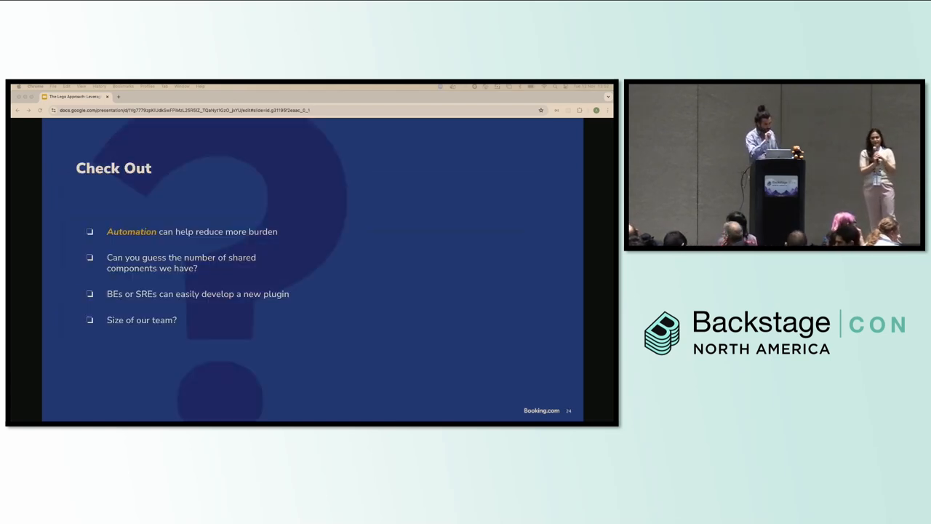